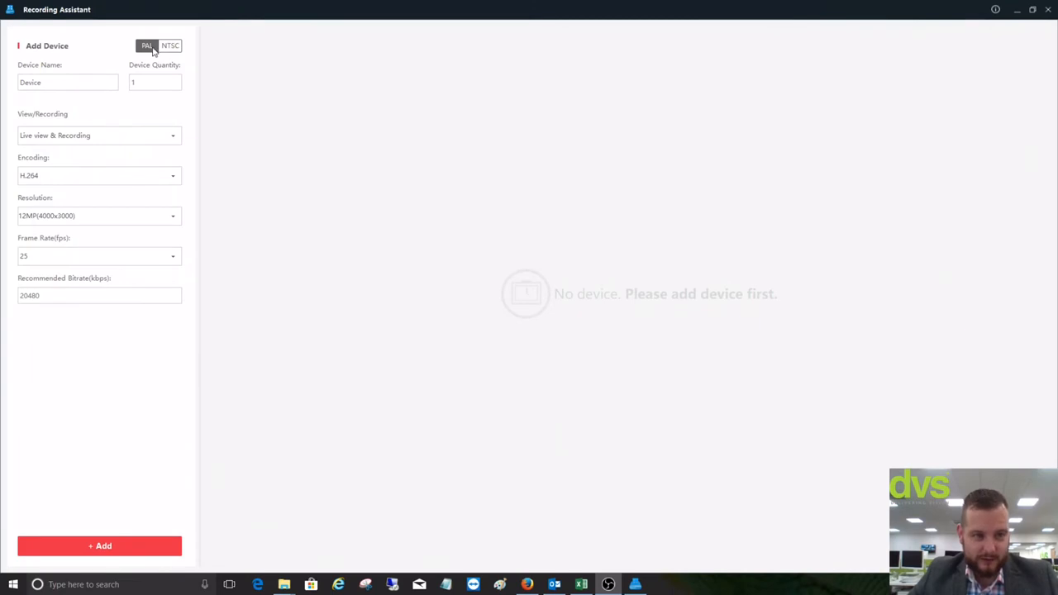
Add 10 cameras with Live view & Recording, H.265+ encoding and QXGA (2048x1536) resolution
left_click(154, 81)
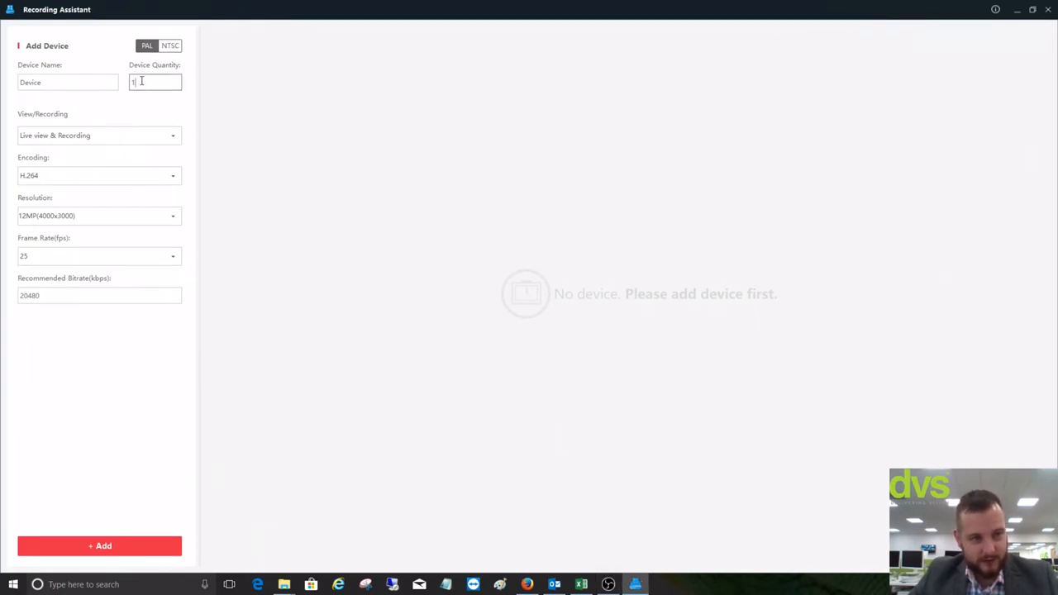
type("0")
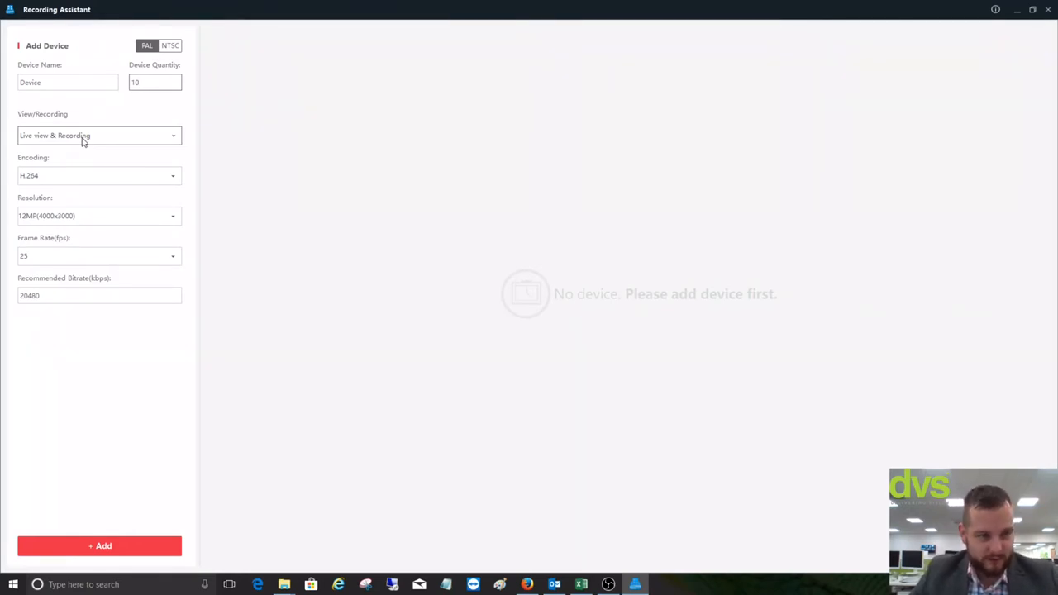
left_click(99, 135)
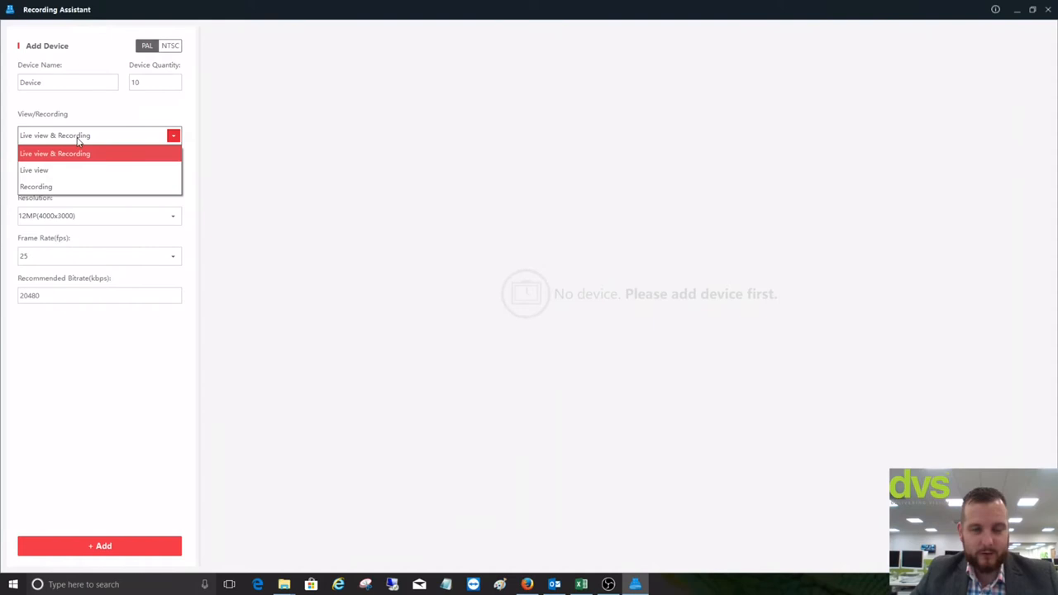
mouse_move(74, 150)
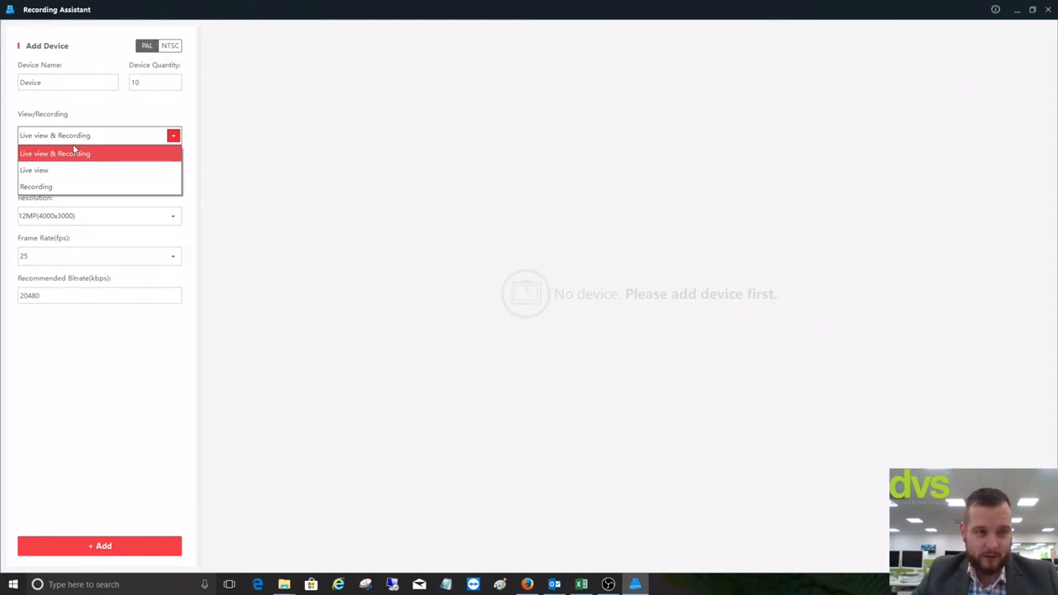
left_click(55, 153)
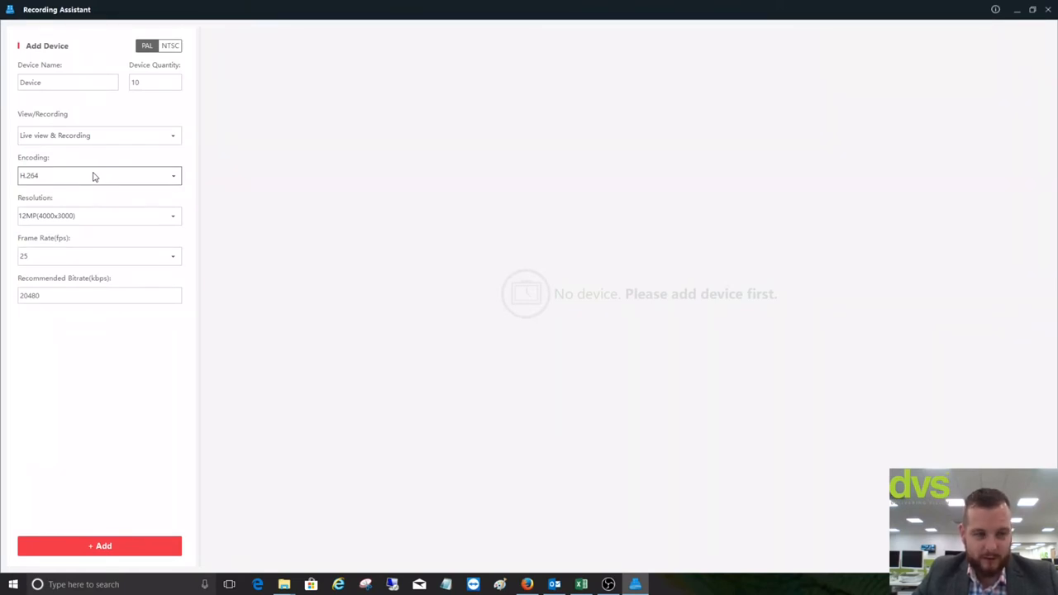
left_click(99, 176)
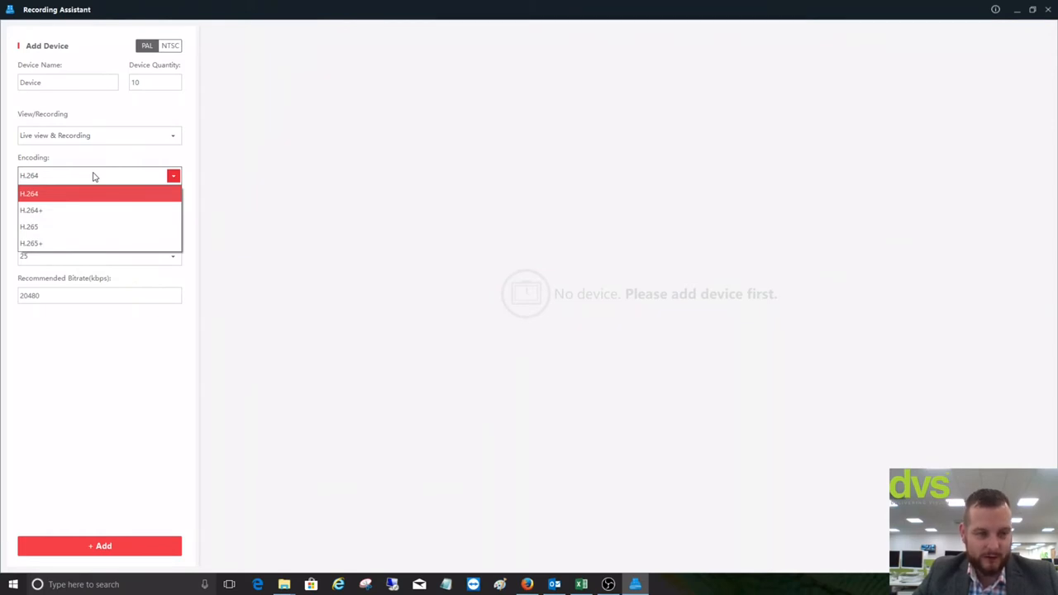
left_click(31, 243)
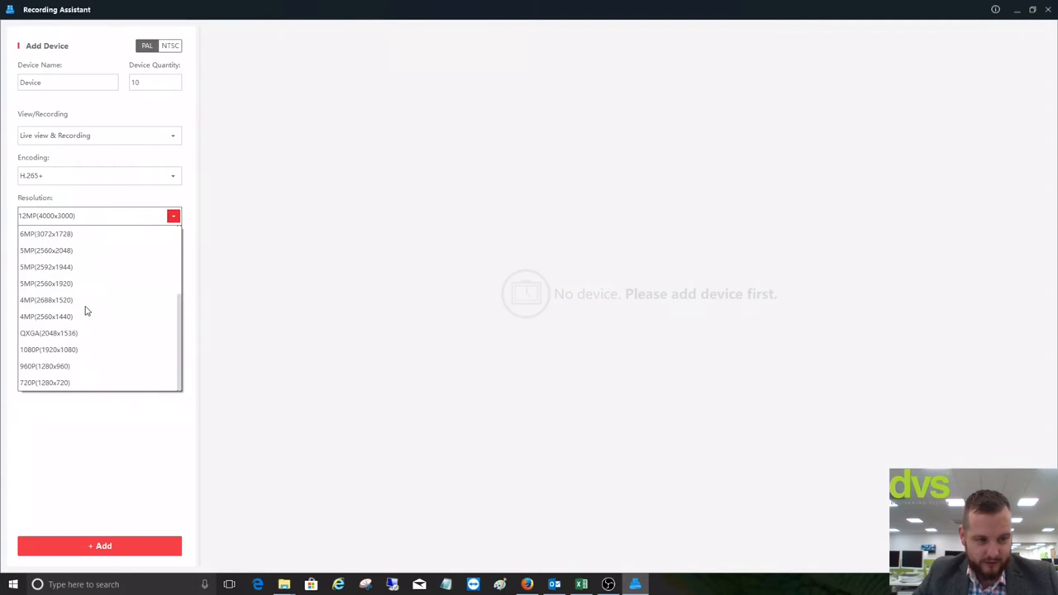
left_click(48, 334)
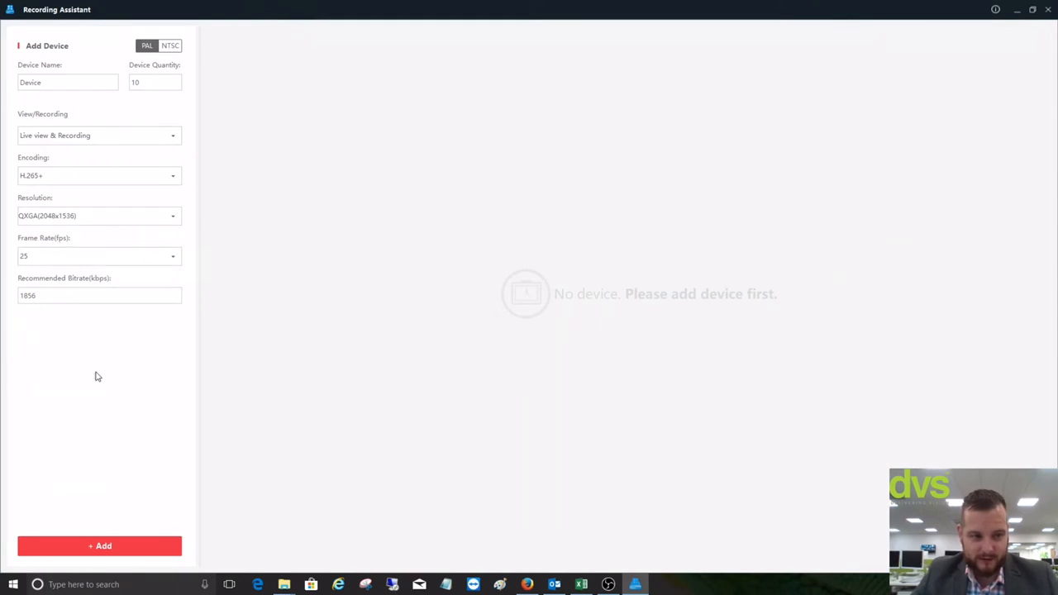
left_click(99, 546)
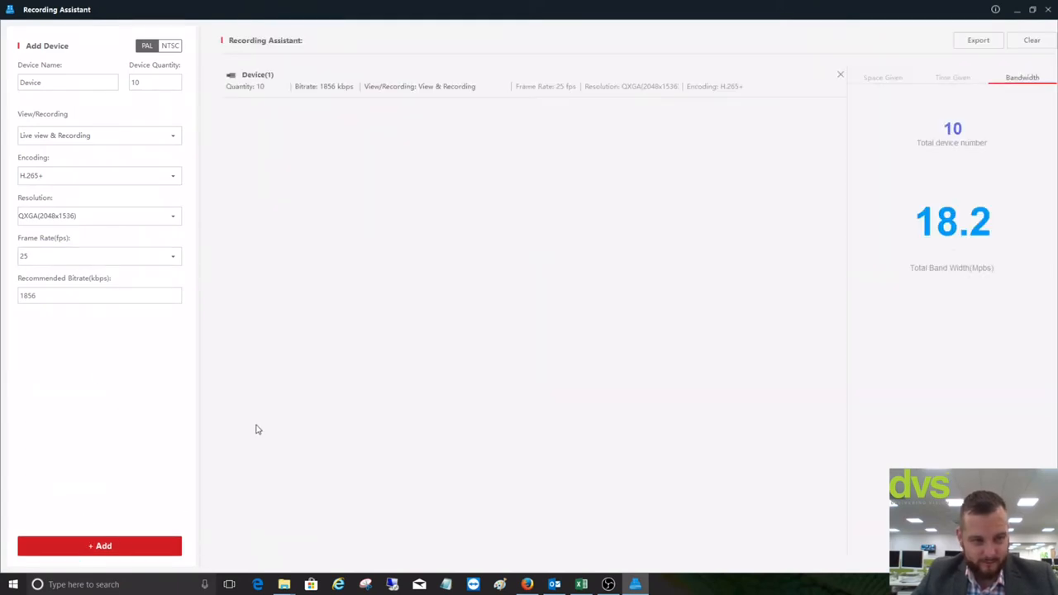
Add a group of 5 cameras at 8MP (3840x2160) resolution and 20 fps
left_click(154, 82)
type("5")
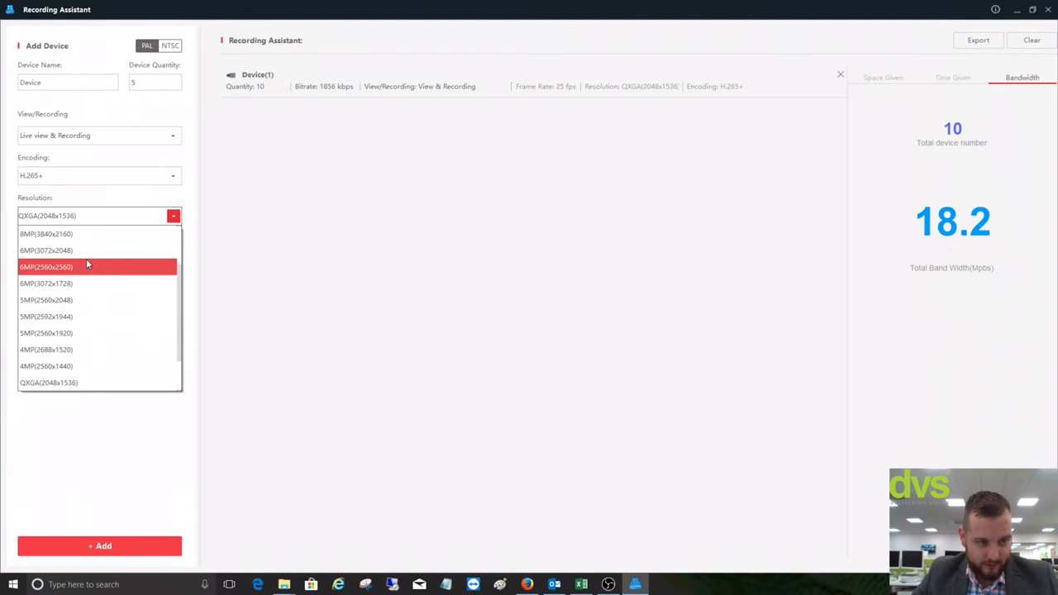
left_click(45, 234)
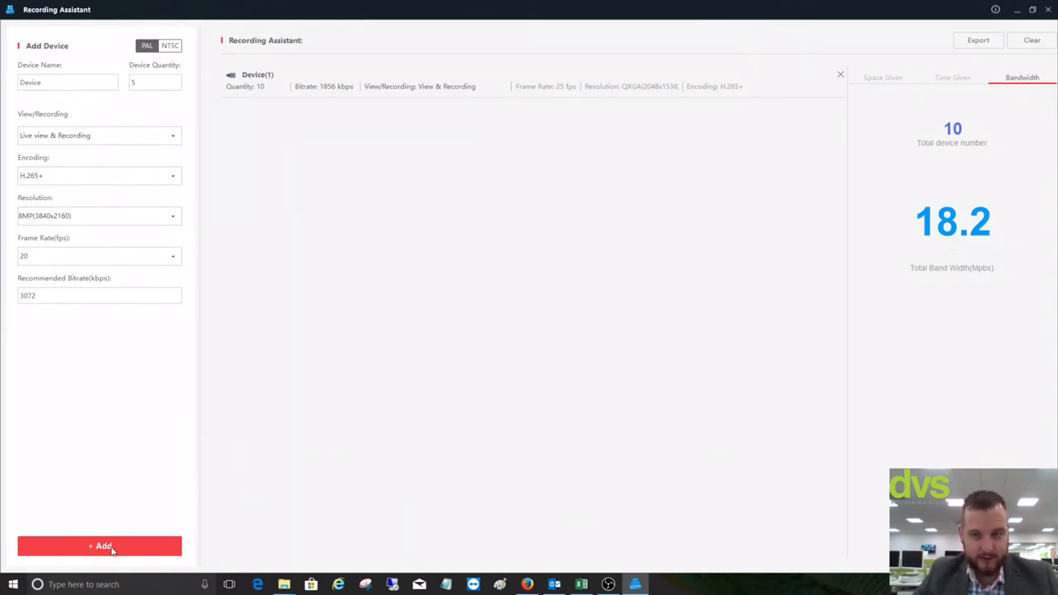
left_click(100, 545)
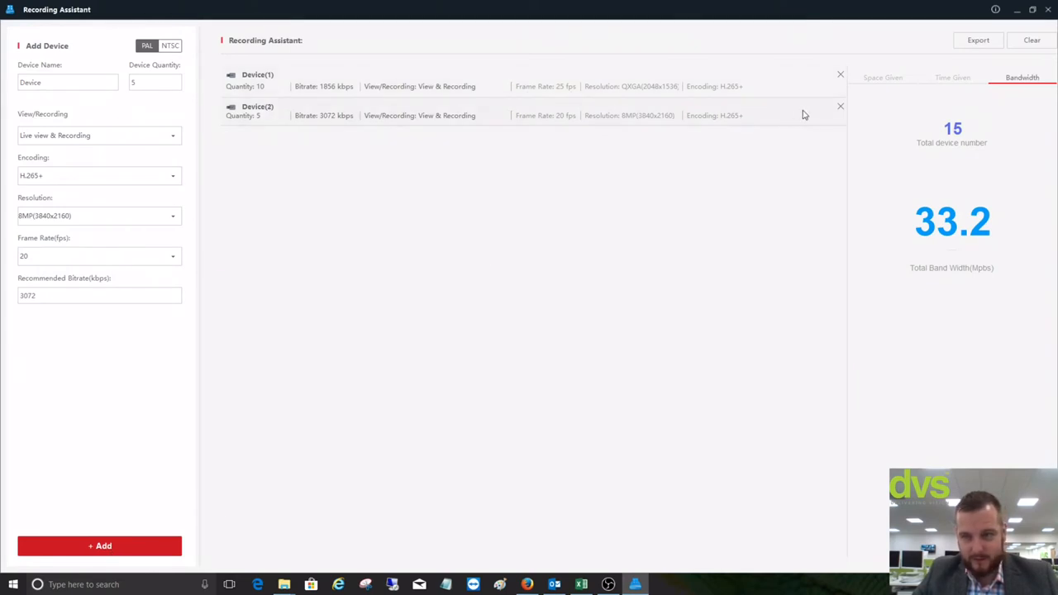
mouse_move(1023, 140)
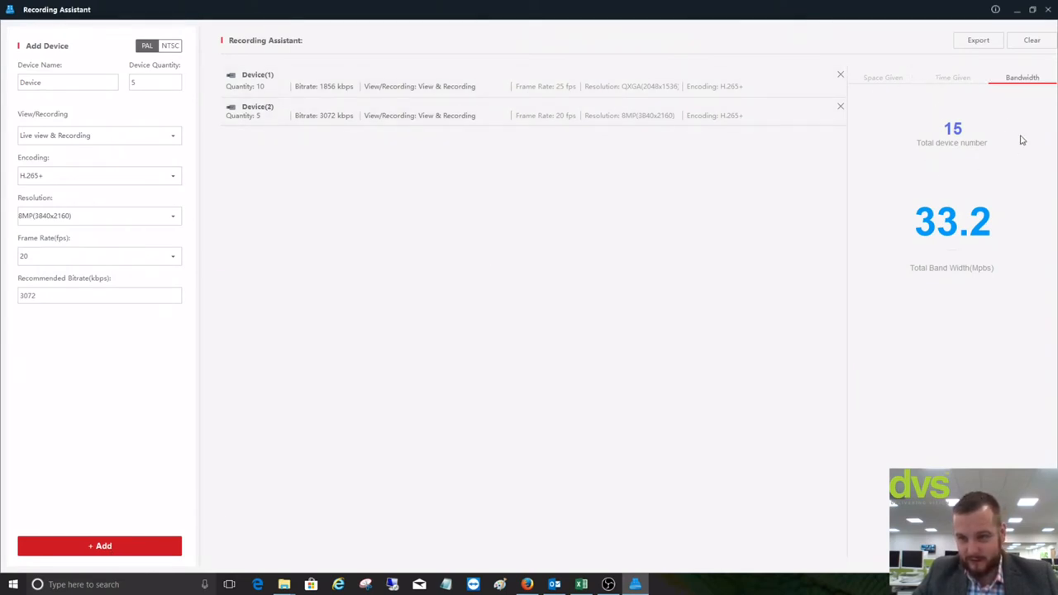
mouse_move(930, 240)
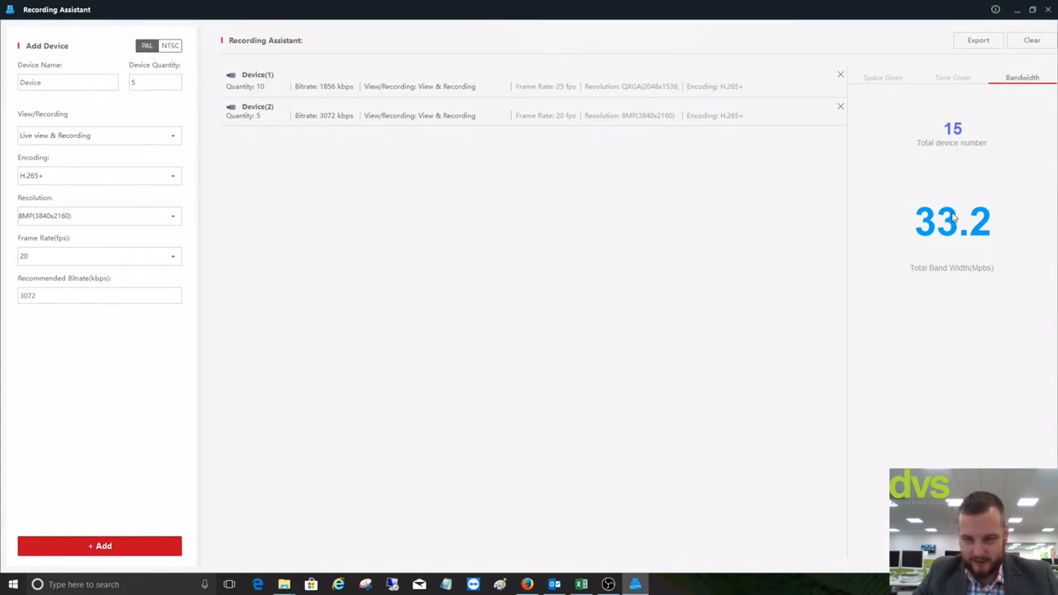
mouse_move(932, 191)
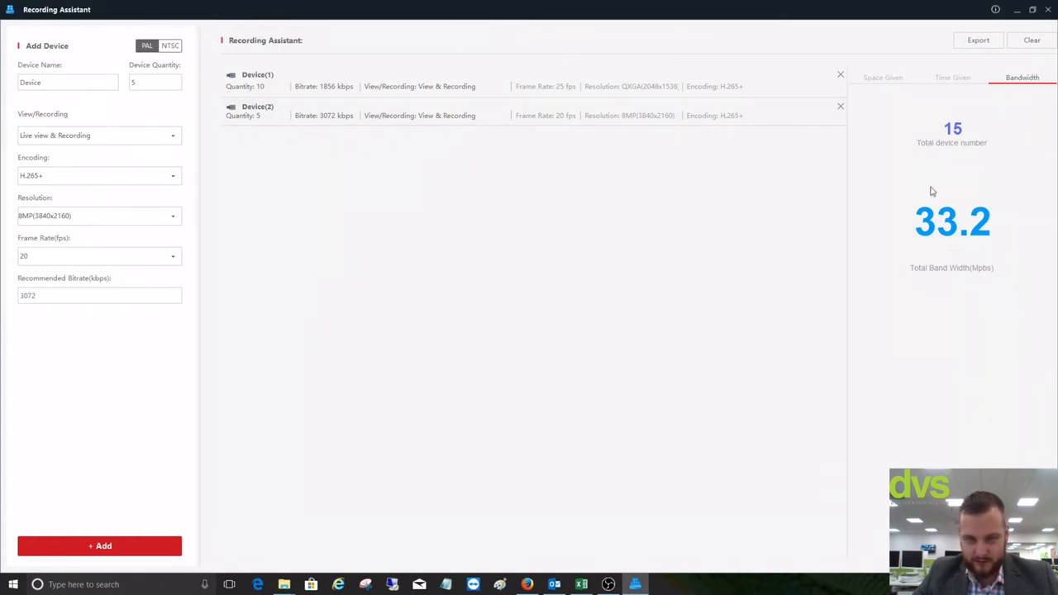
mouse_move(969, 167)
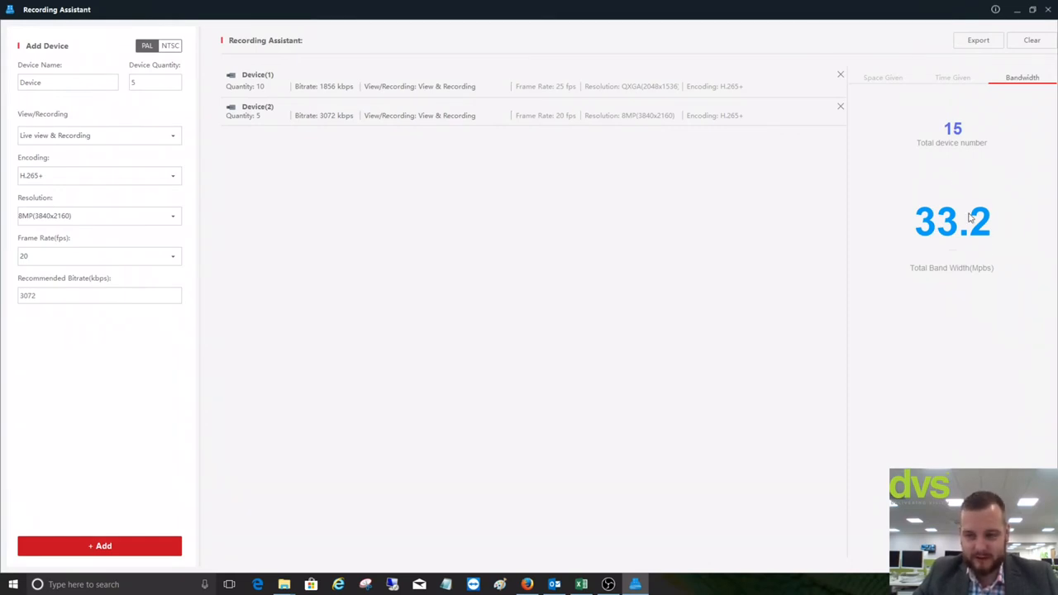
mouse_move(965, 217)
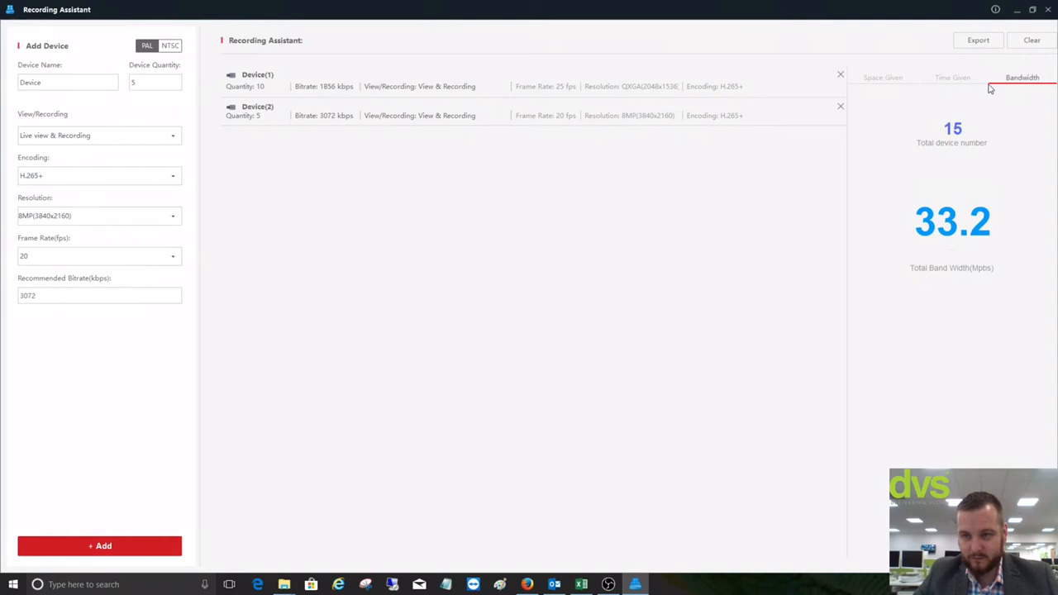
Set the storage calculation to a recording period of 30 days
left_click(952, 76)
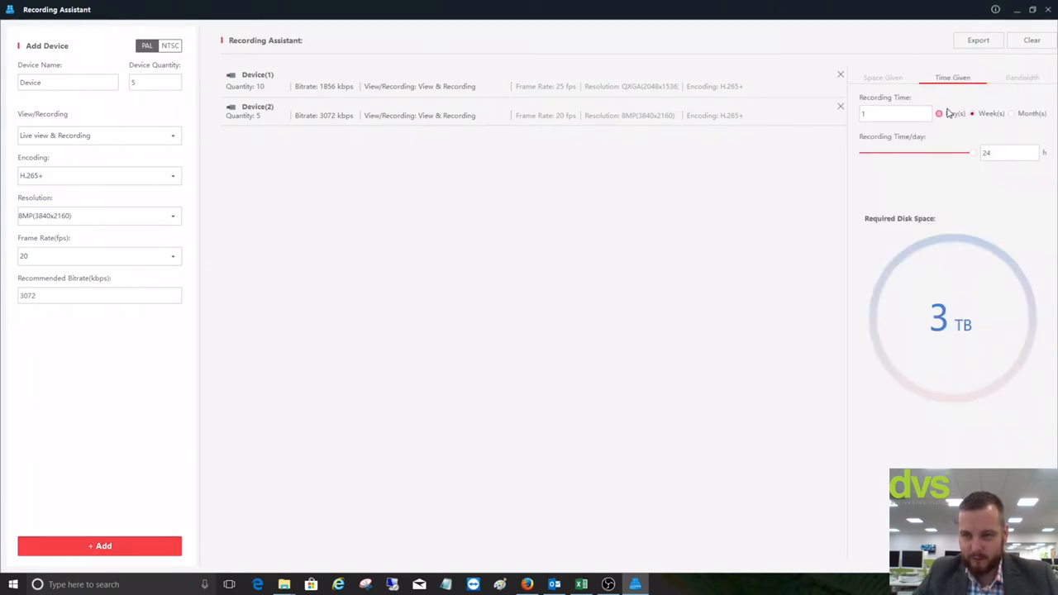
left_click(895, 113)
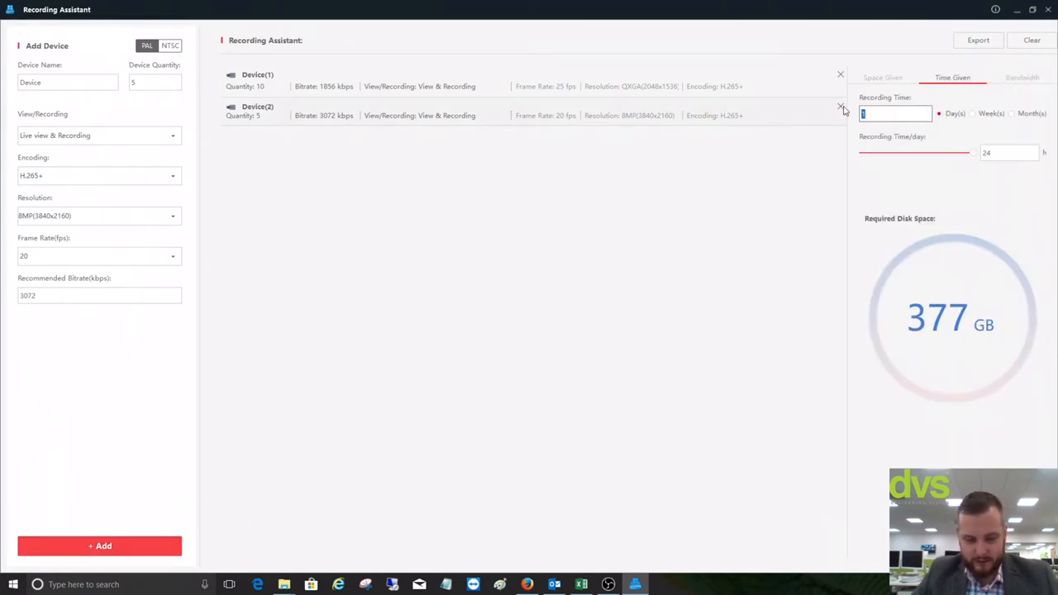
type("30")
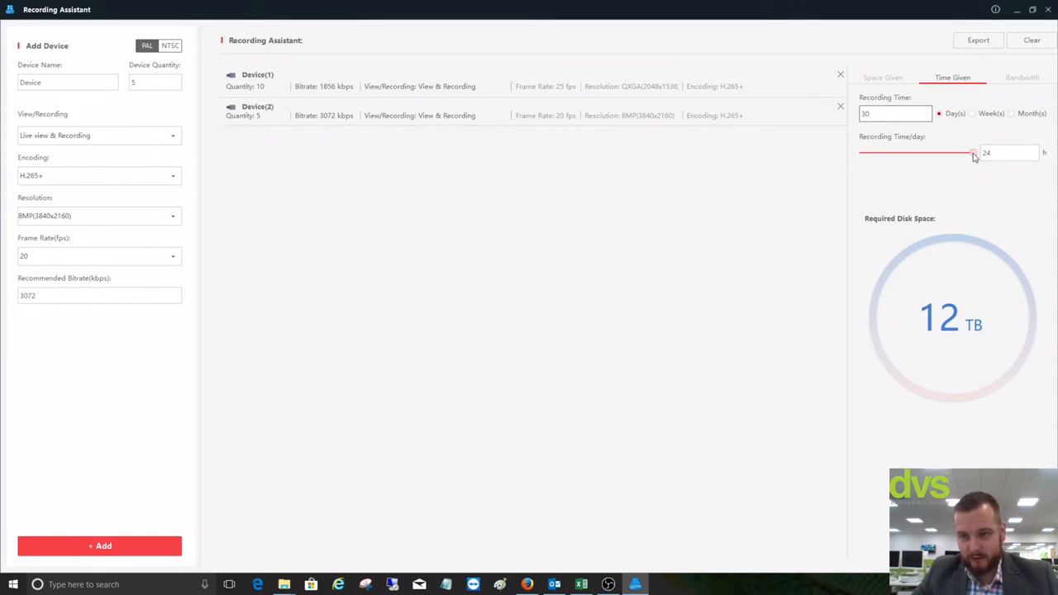
Try 15 and 12 recording hours per day, then return to 24 hours per day
left_click_drag(974, 154, 932, 153)
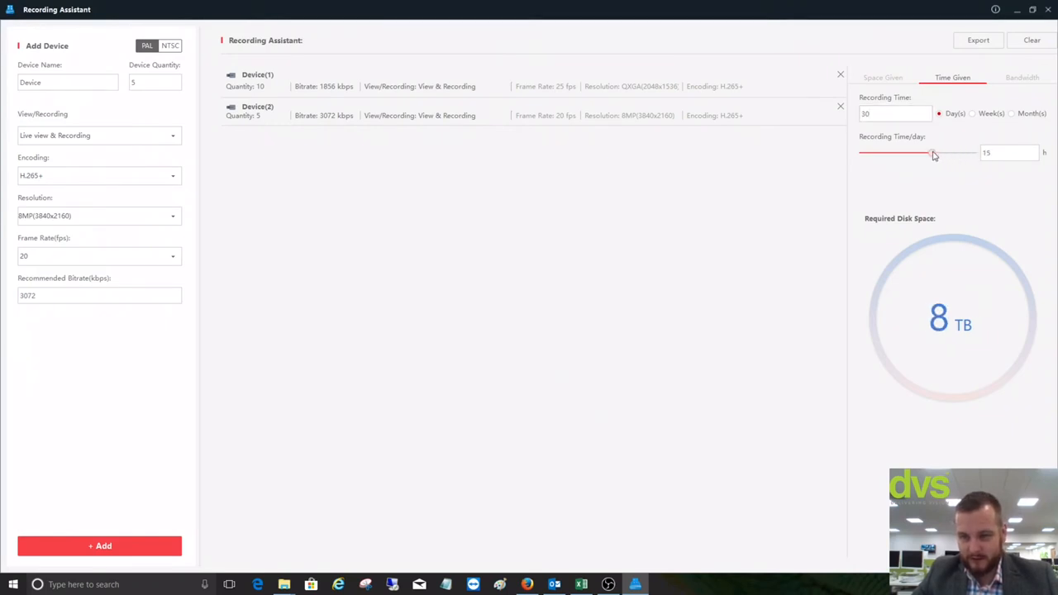
left_click_drag(933, 153, 920, 154)
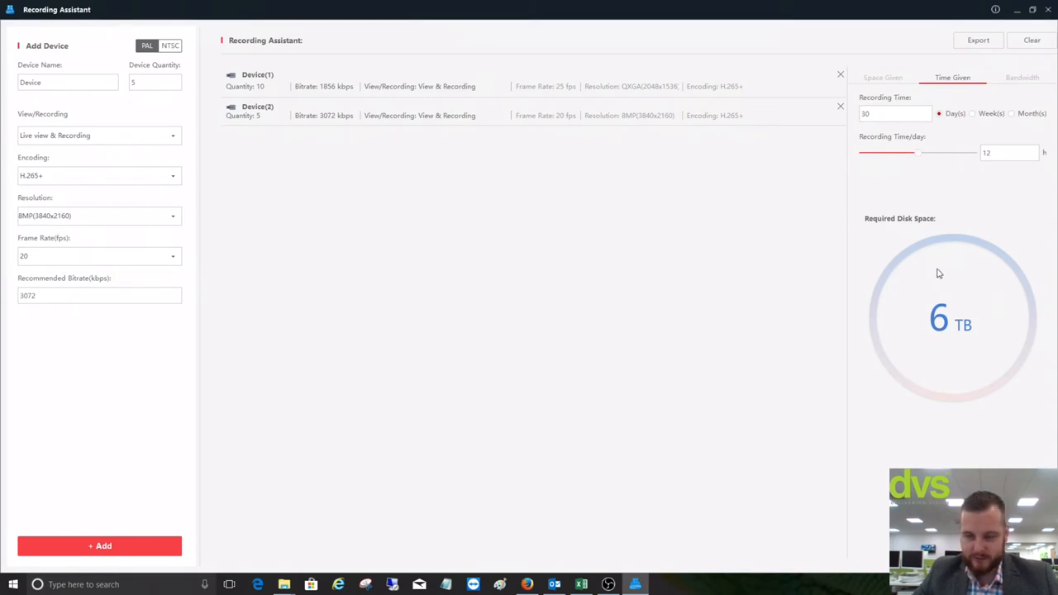
mouse_move(932, 144)
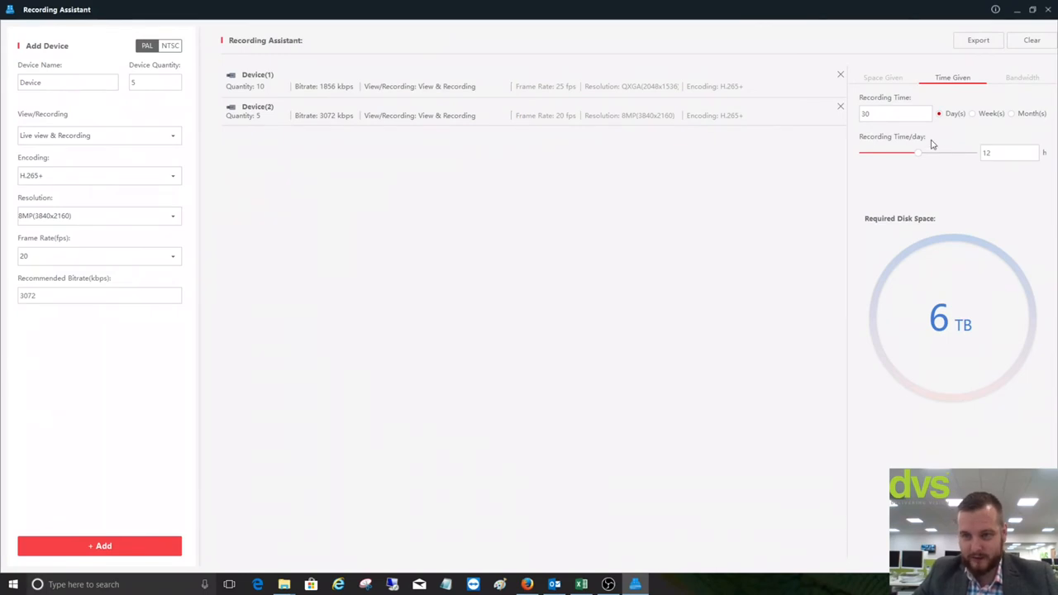
left_click_drag(919, 152, 974, 152)
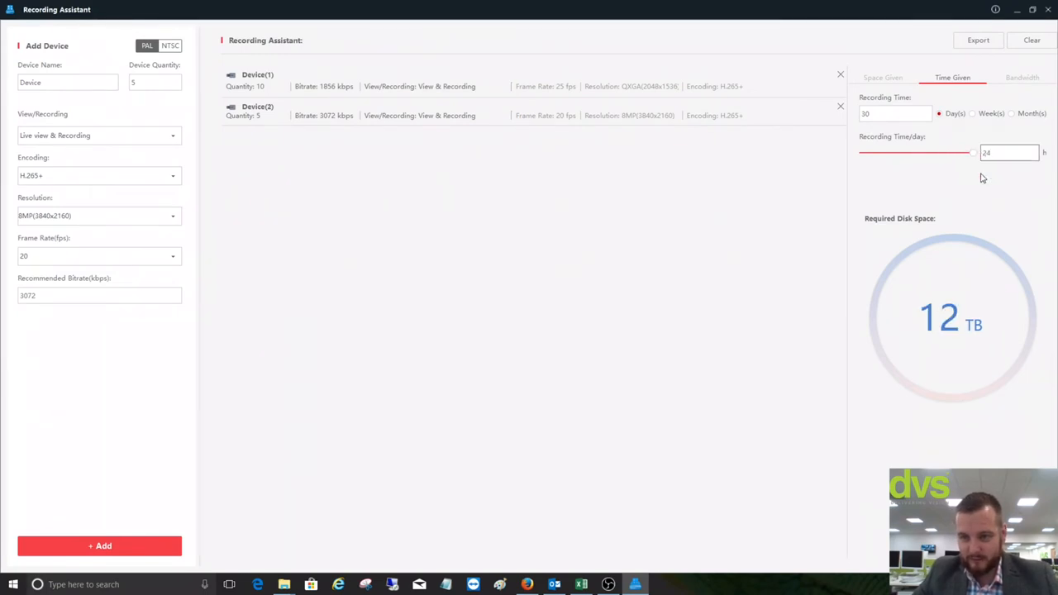
left_click(972, 114)
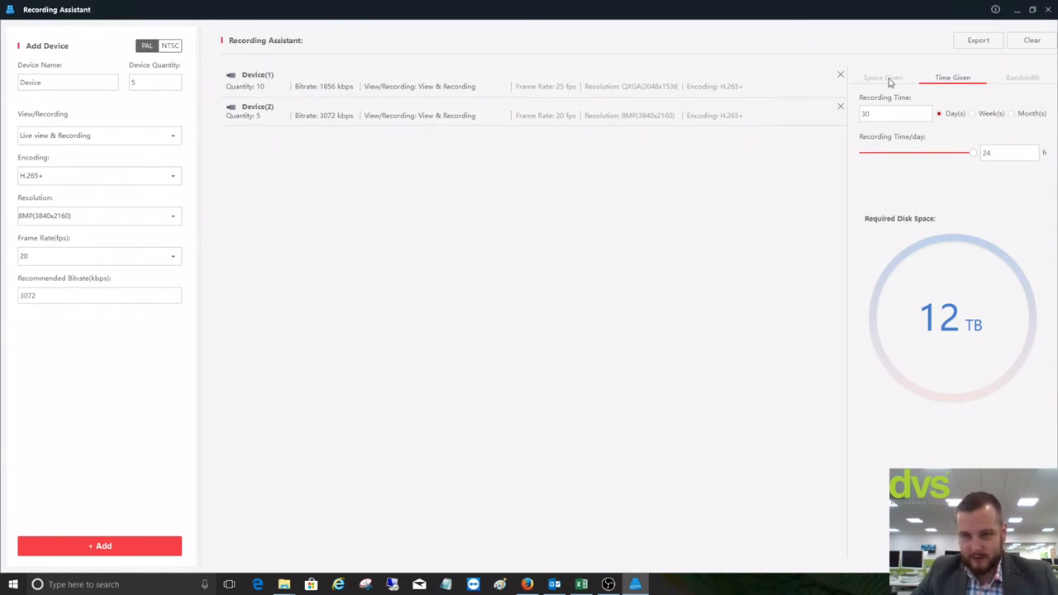
Switch to the Space Given calculation and set Disk Space to 12 TB
left_click(883, 77)
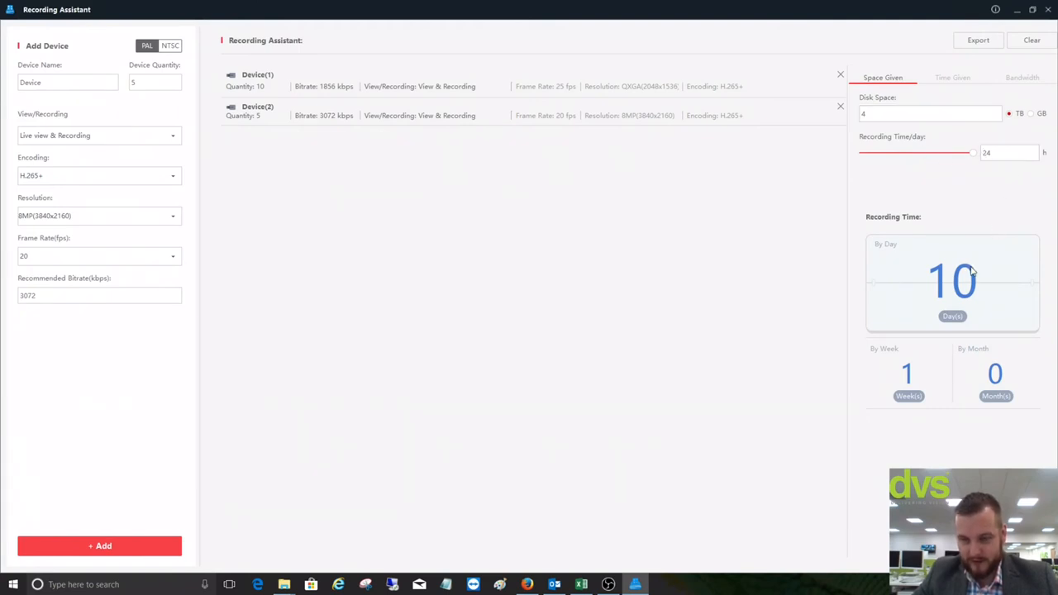
left_click(930, 113)
type("12")
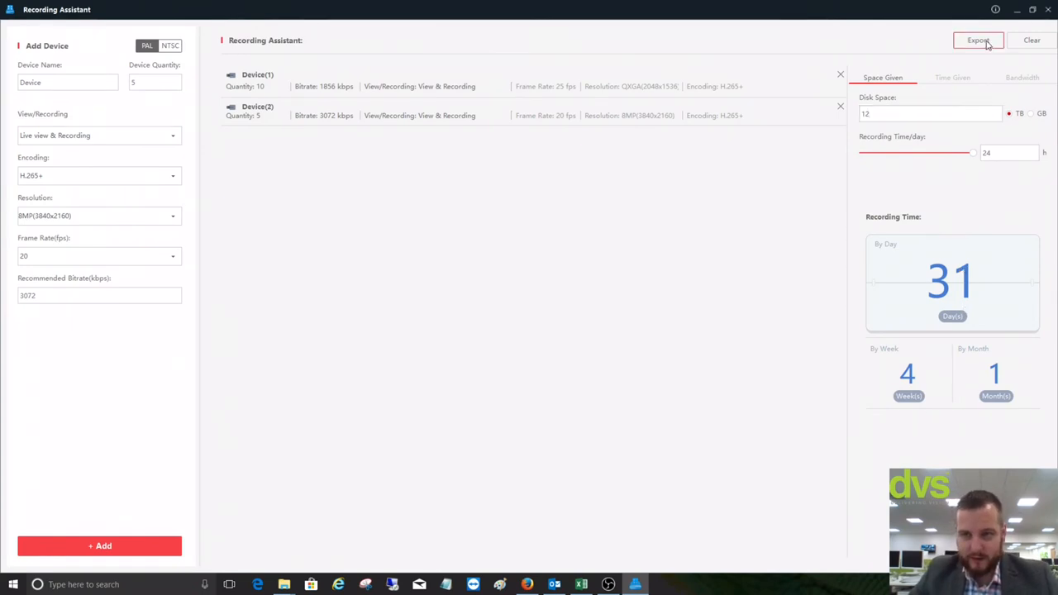
Export the report as 'DVS', dismiss the saved notice, and minimize the calculator
left_click(978, 40)
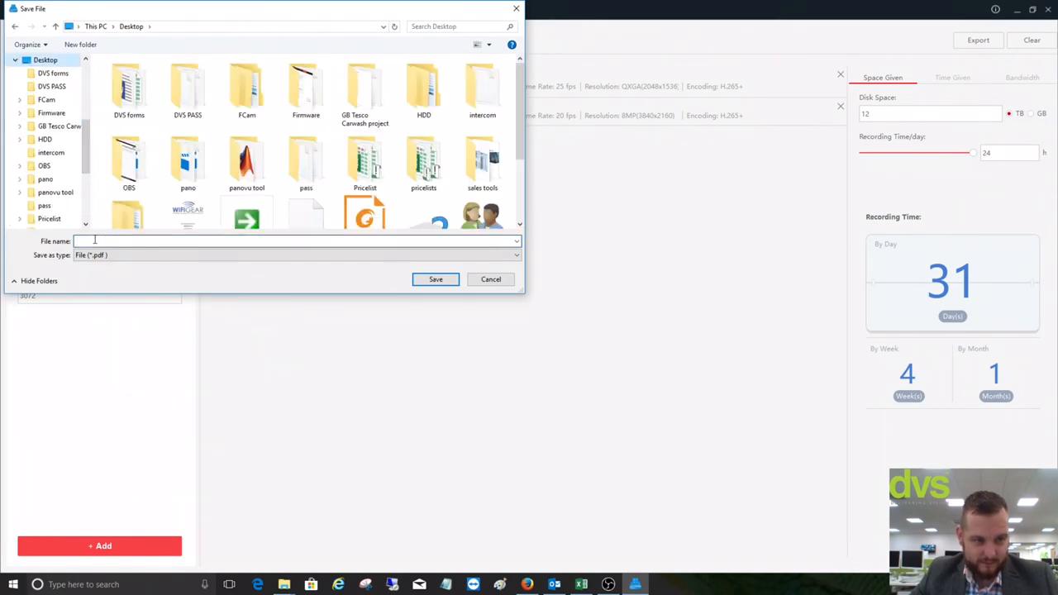
type("DVS")
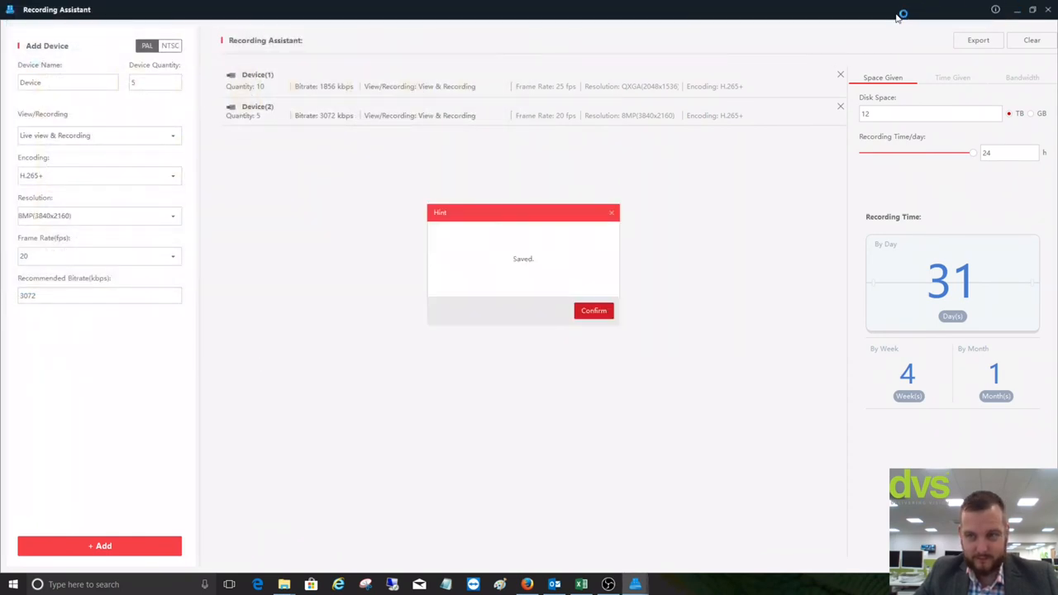
left_click(594, 310)
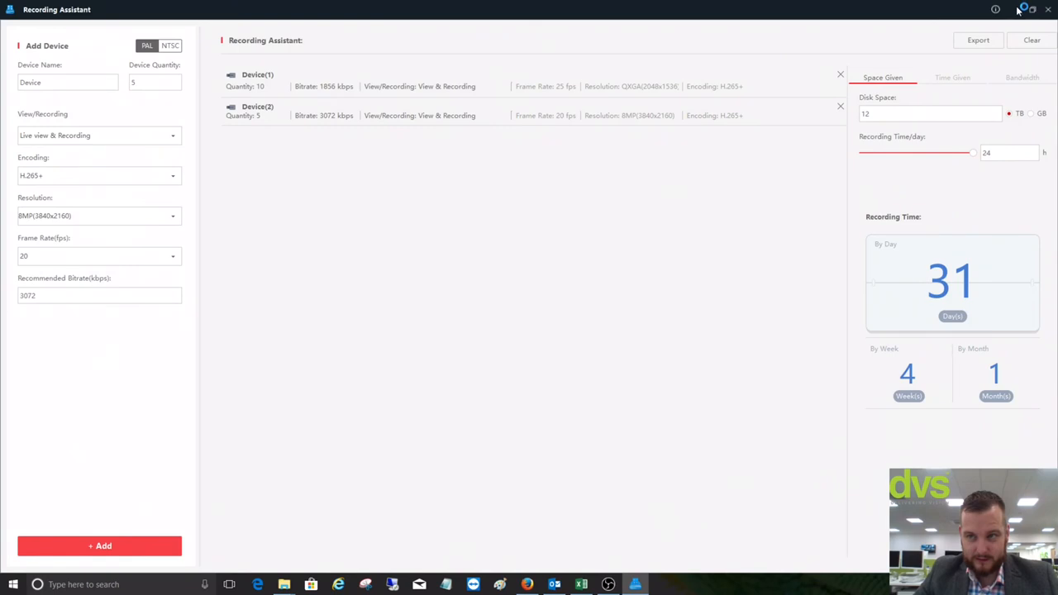
left_click(1017, 9)
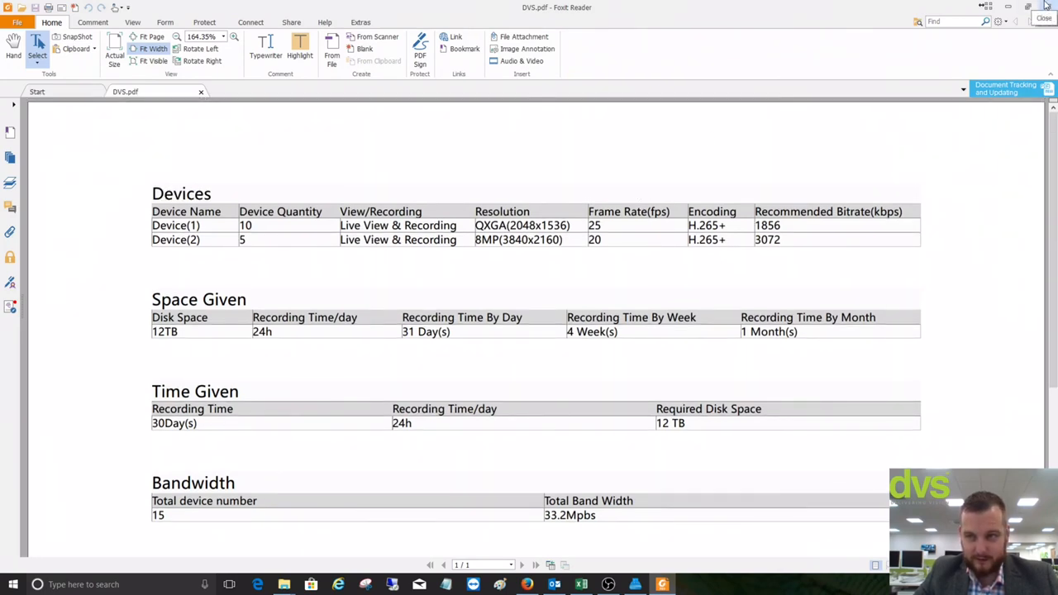
Close Foxit Reader after reviewing the DVS.pdf report
left_click(1044, 8)
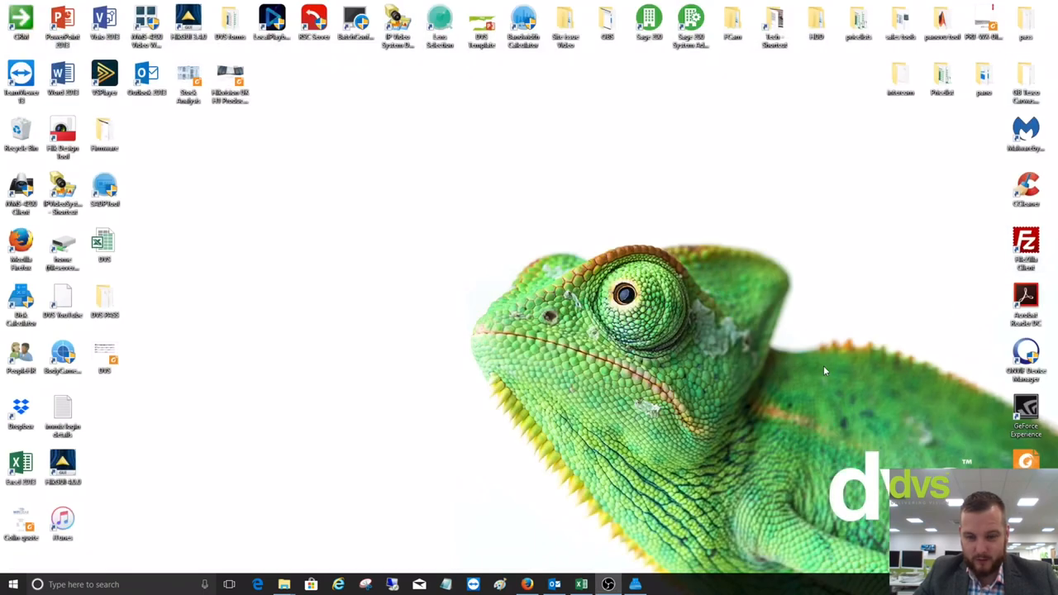